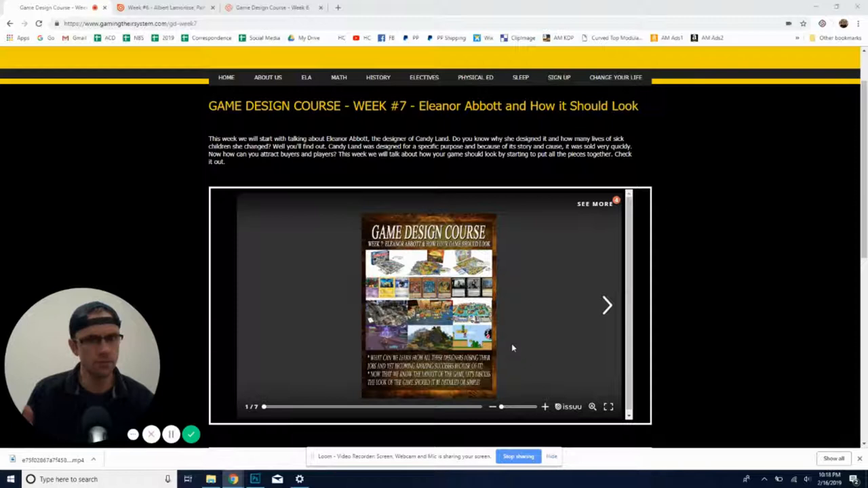
# Open the embedded Week 7 flipbook in its own Issuu tab at slide 1.
pyautogui.click(608, 407)
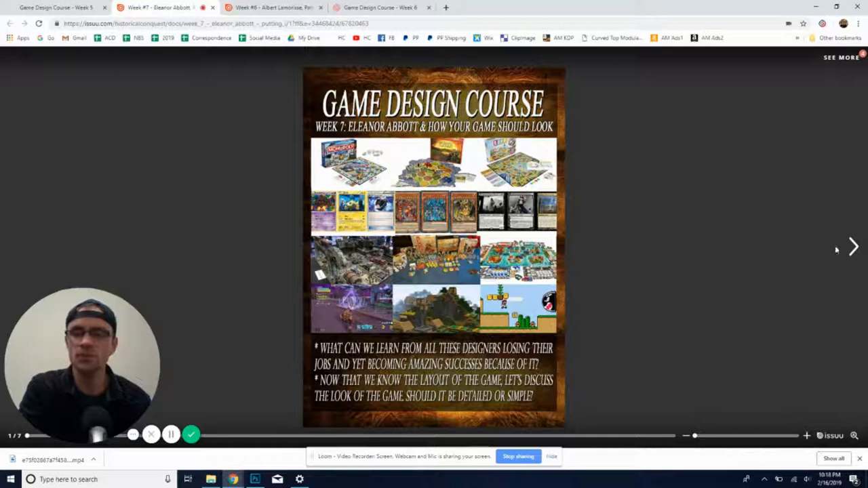
# Turn past the cover to the Candy Land article and Chapter 7 questions, pages 2–3.
pyautogui.click(854, 247)
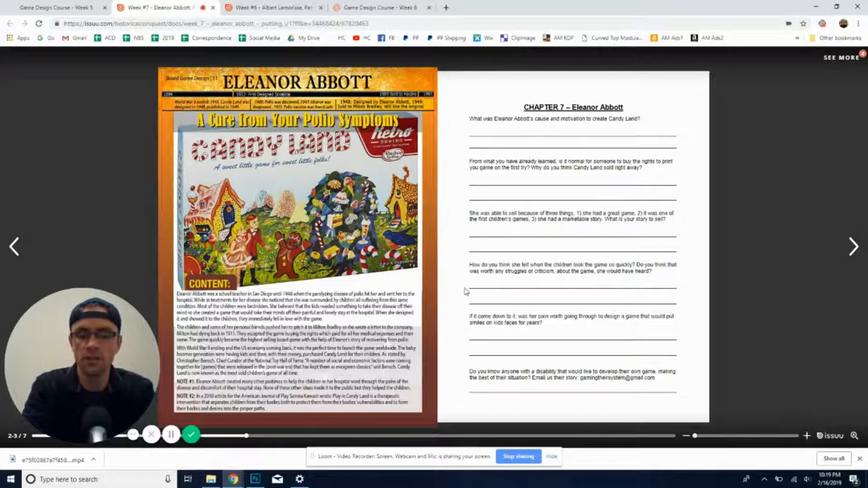
# Turn to the "How to Begin?" and "Starting Your Adventure" pages 4–5.
pyautogui.click(852, 248)
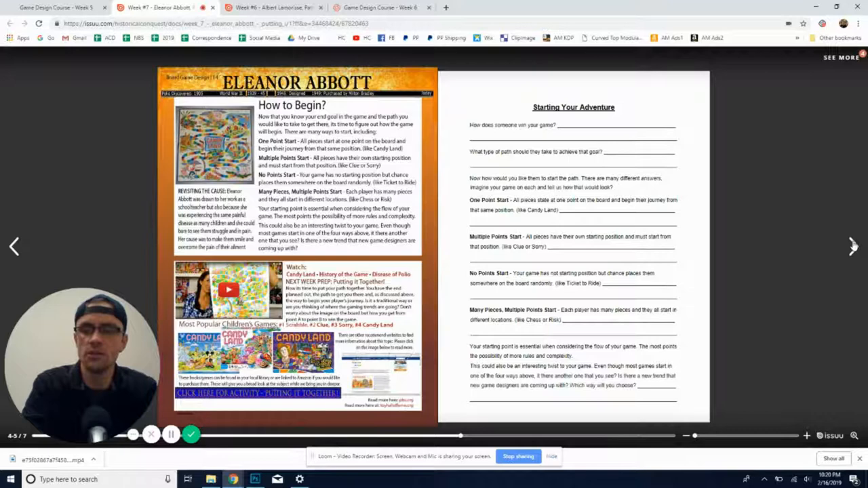
# Advance to the "Putting It Together!" spread, pages 6–7, then page back to the cover.
pyautogui.click(848, 247)
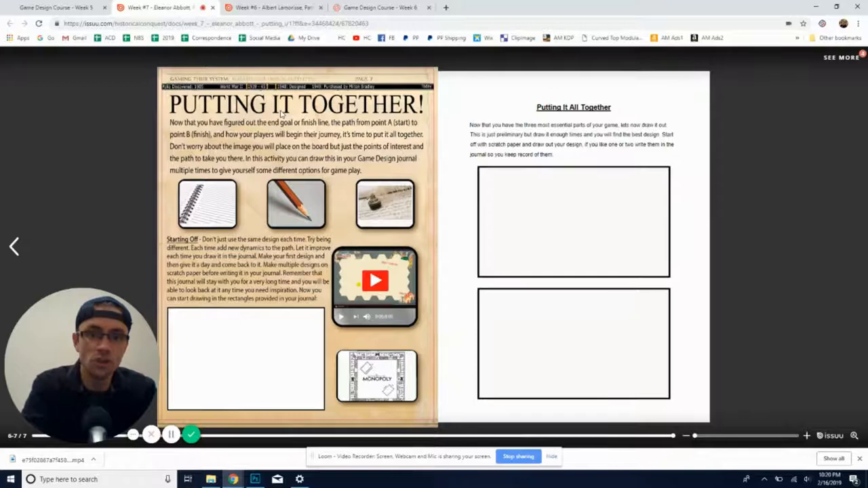
pyautogui.click(13, 247)
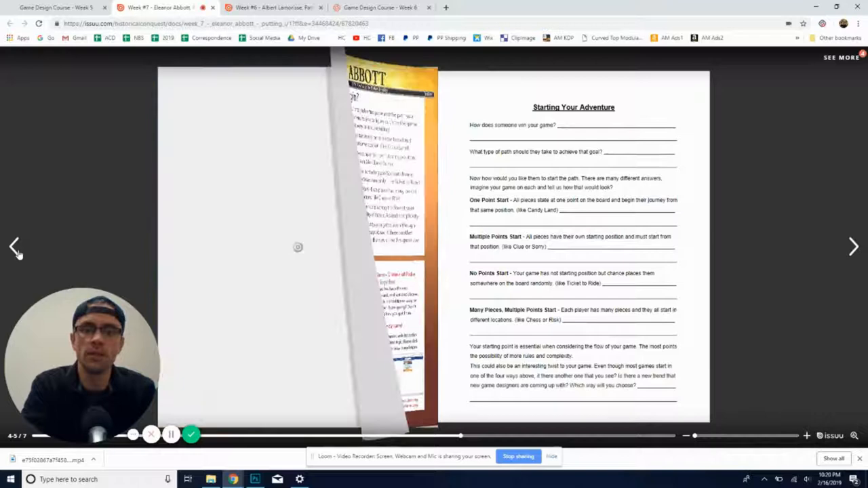
pyautogui.click(10, 246)
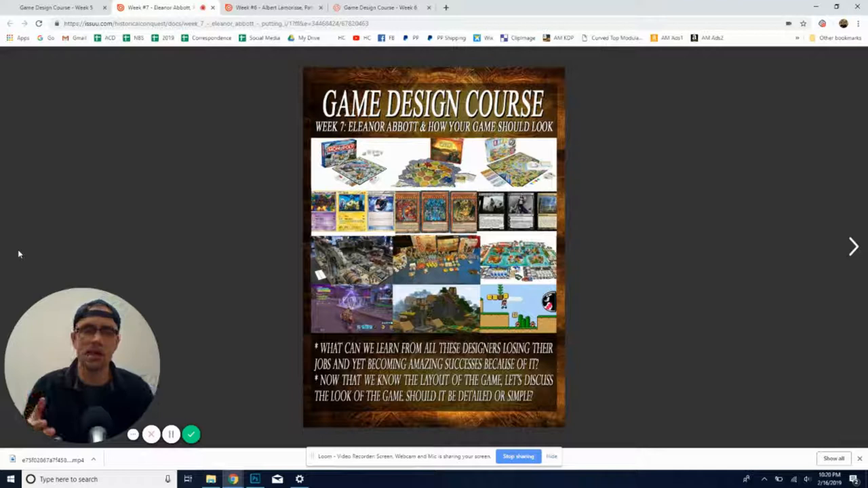